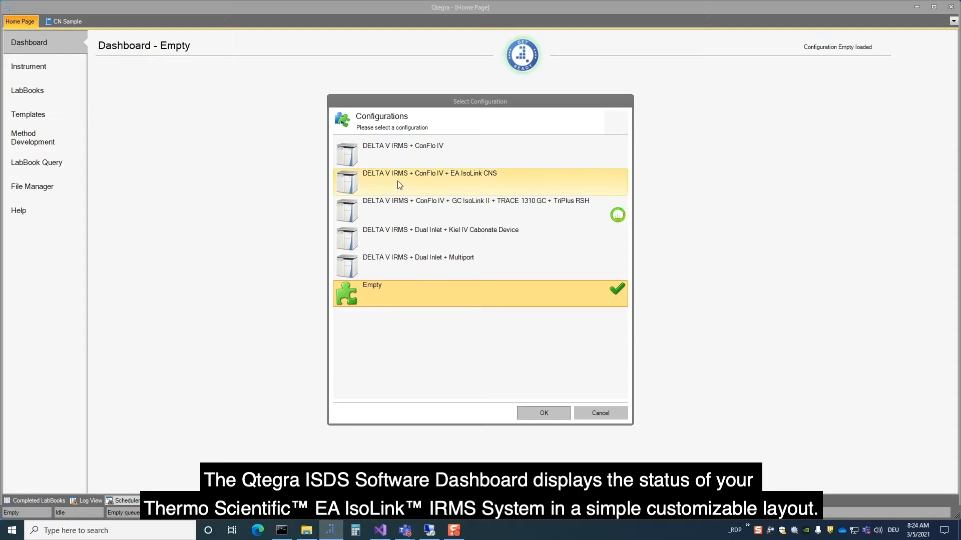
# Load the 'DELTA V IRMS + ConFlo IV + EA IsoLink CNS' configuration onto the dashboard
pyautogui.click(541, 412)
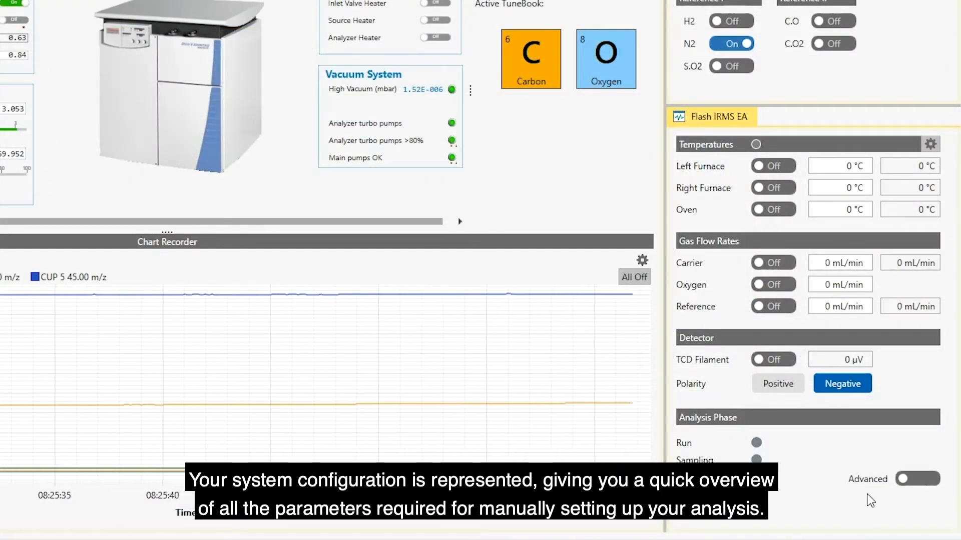
pyautogui.click(917, 479)
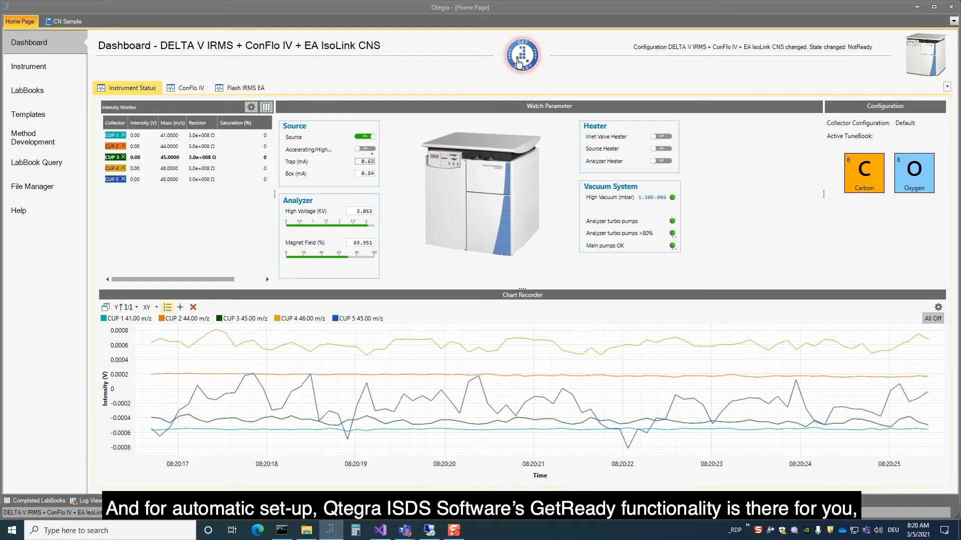
# In GetReady automatic set-up, switch CO2 on with Peak Center on, alongside N2
pyautogui.click(521, 54)
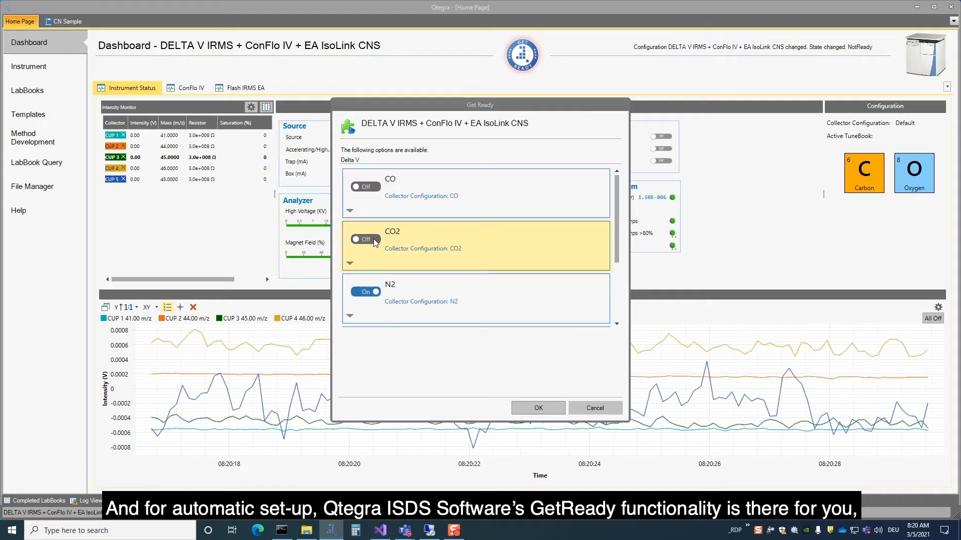
pyautogui.click(364, 239)
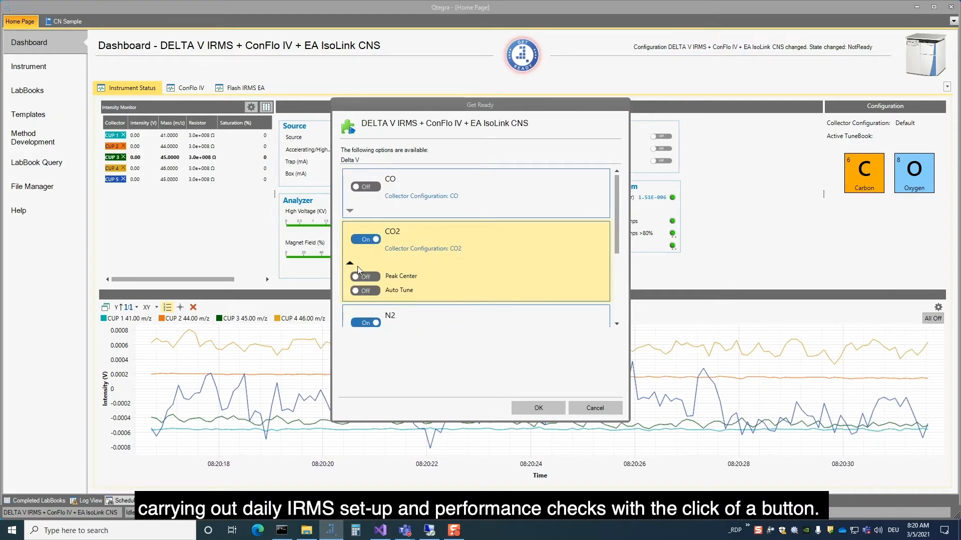
pyautogui.click(365, 276)
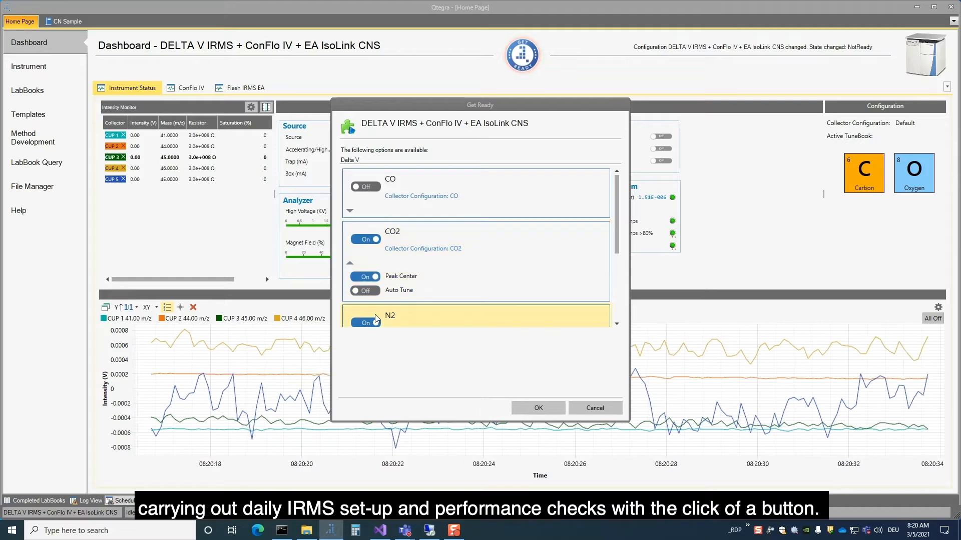
pyautogui.click(537, 408)
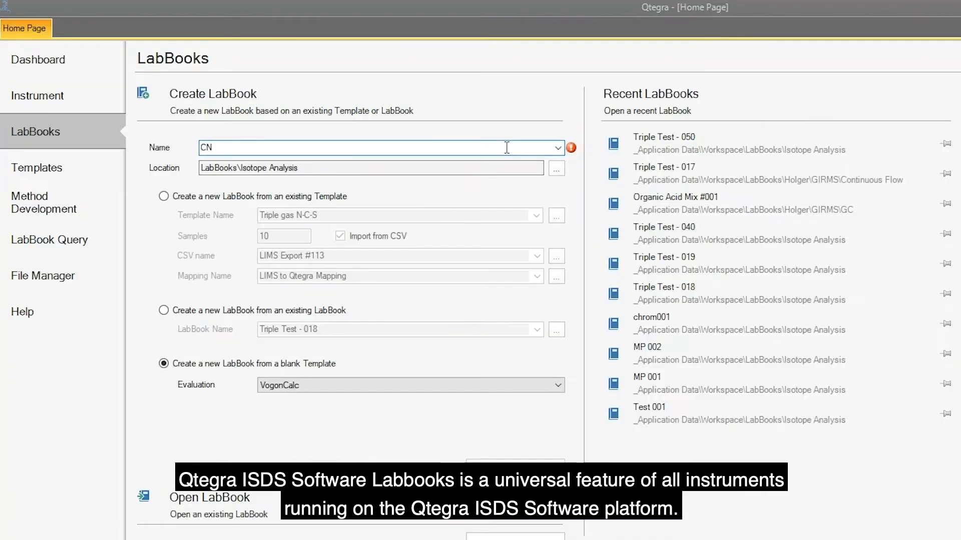
# Create the 'CN Sample' LabBook from a blank template with the N2 TuneBook and Peak Center off
pyautogui.write('Sample')
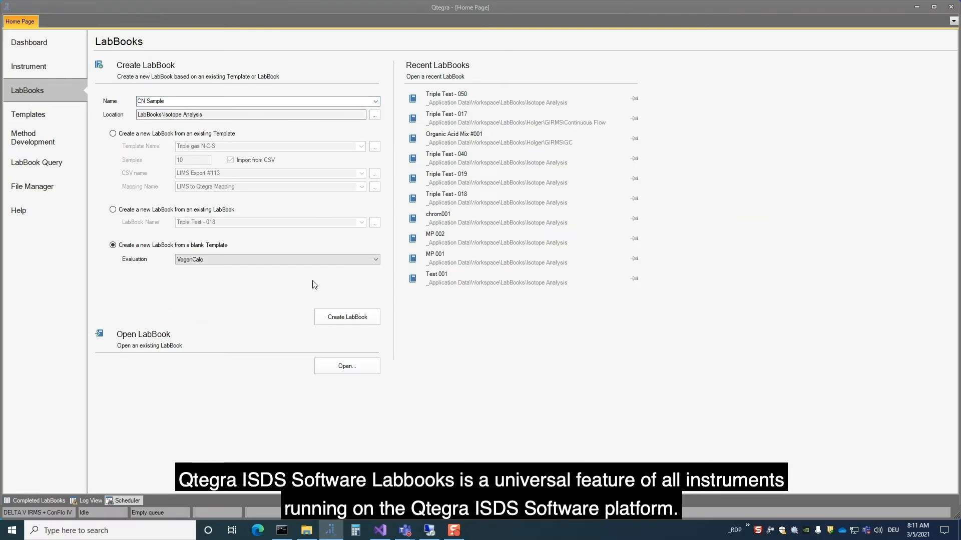
pyautogui.click(346, 317)
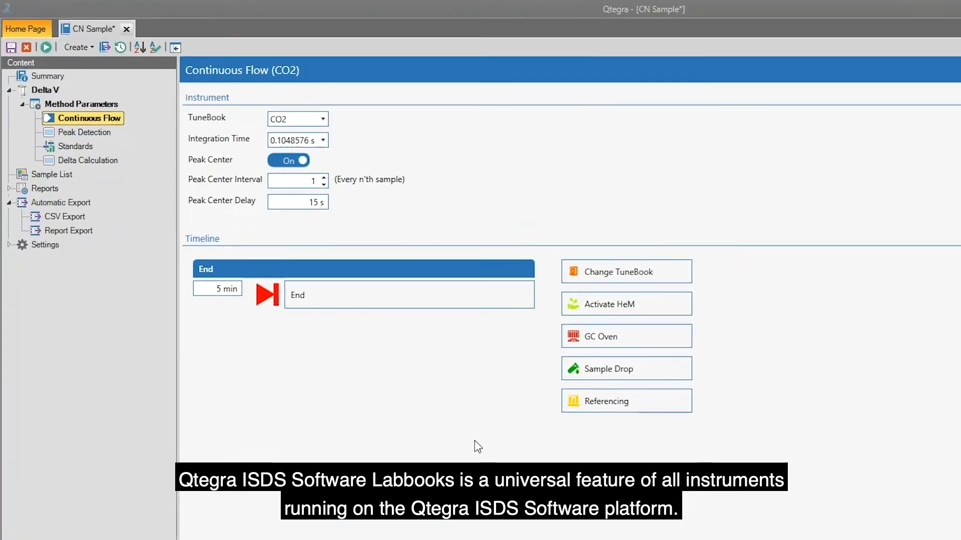
pyautogui.click(321, 119)
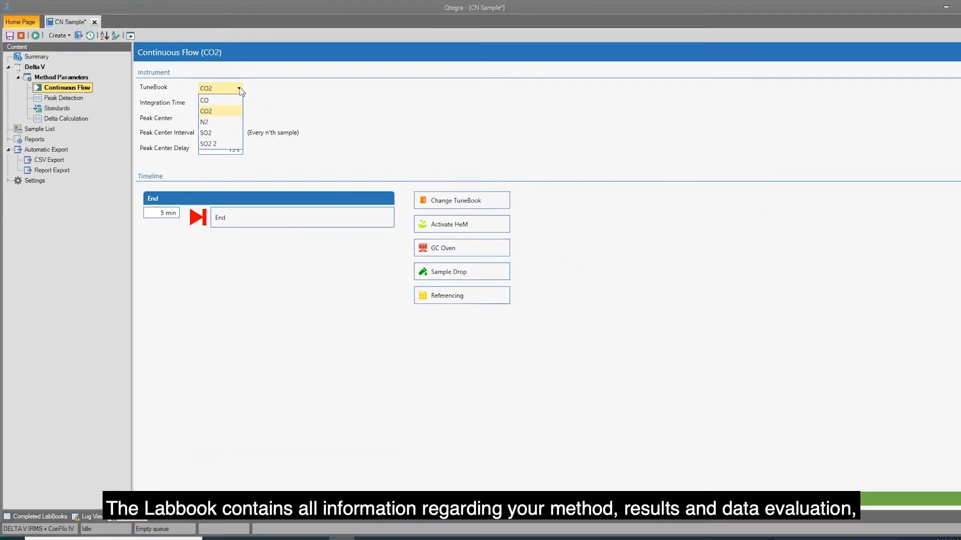
pyautogui.click(204, 122)
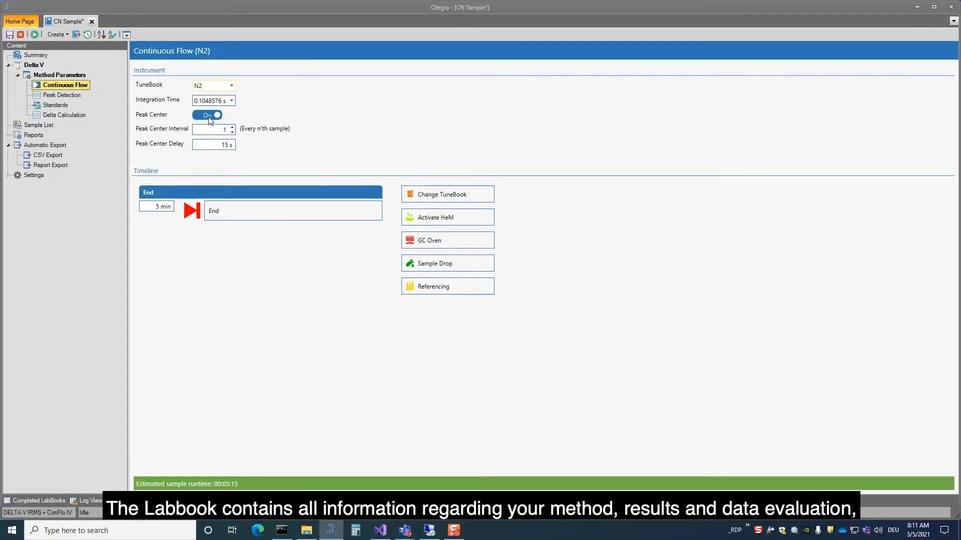
pyautogui.click(207, 115)
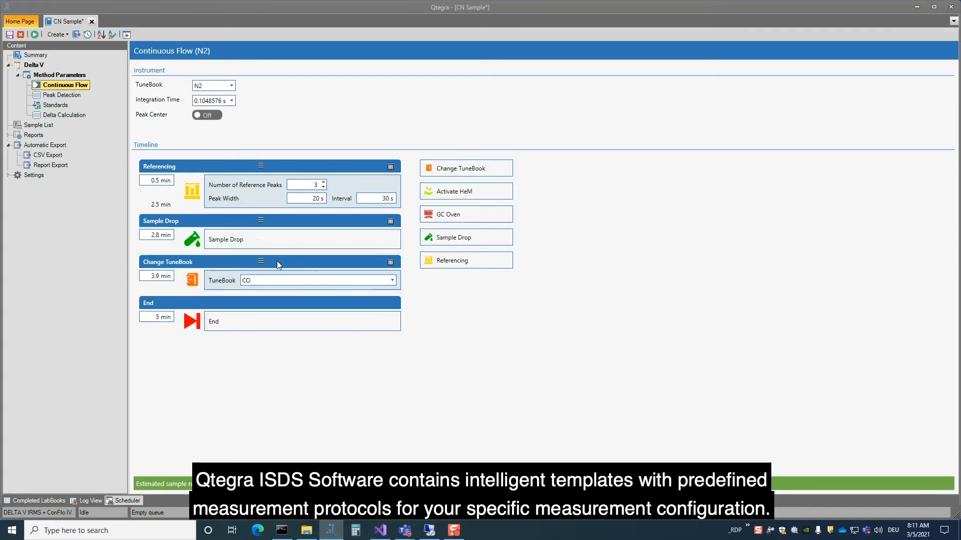
# Set the timeline's Change TuneBook event to switch to CO2 mid-run
pyautogui.click(390, 280)
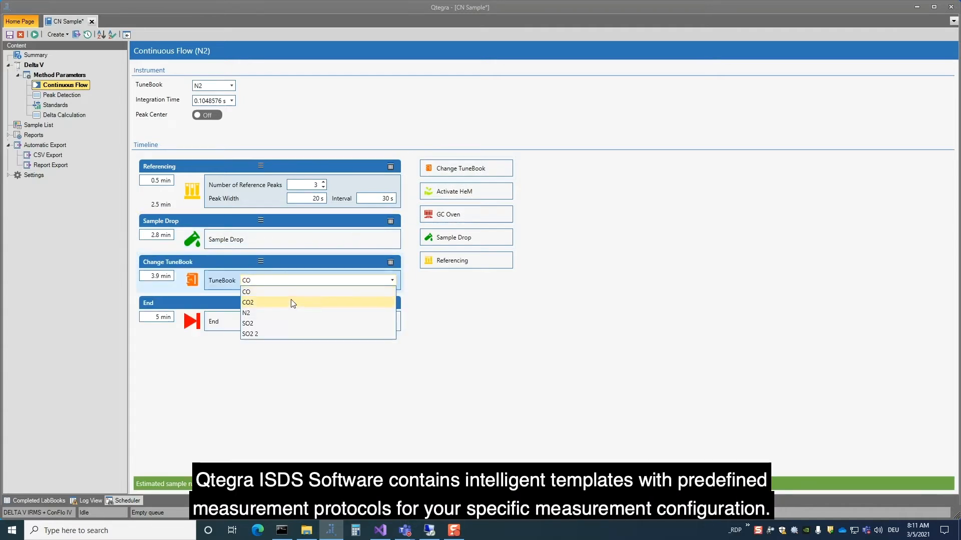
pyautogui.click(247, 303)
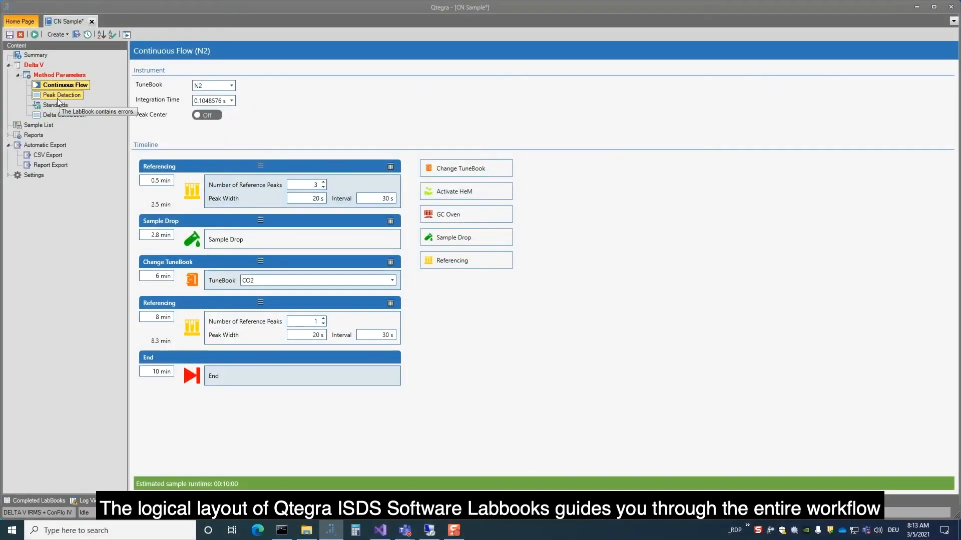
# Set the detection trace to 28.00 m/z, import the standards and assign the N2 delta standard
pyautogui.click(62, 95)
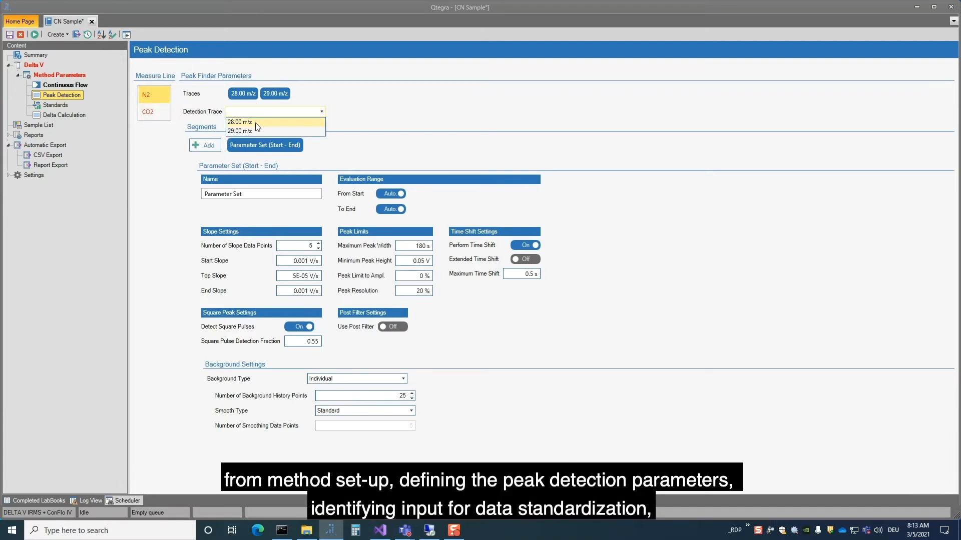
pyautogui.click(55, 105)
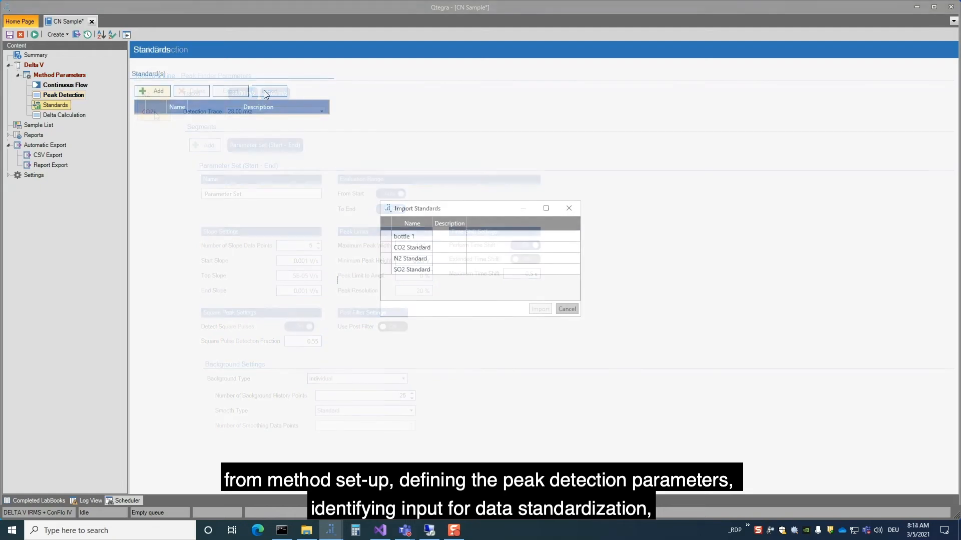
pyautogui.click(411, 246)
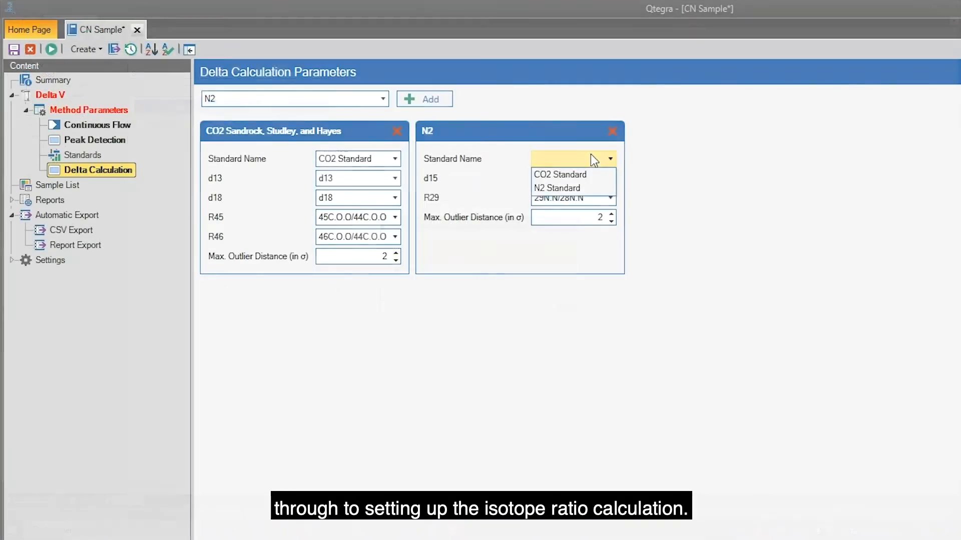
pyautogui.click(557, 188)
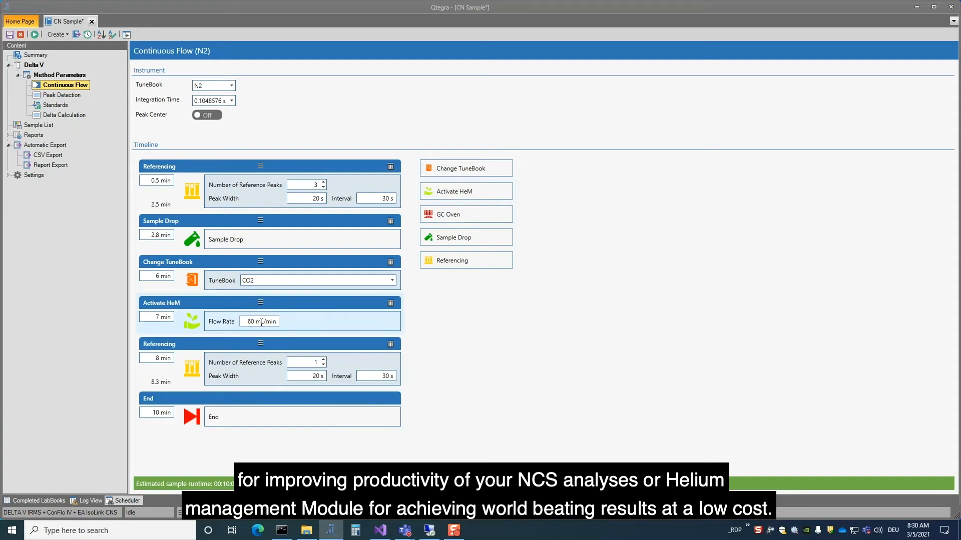
# Set the Activate HeM flow rate to 50 and make USGS 55 the Reference sample's standard
pyautogui.write('5')
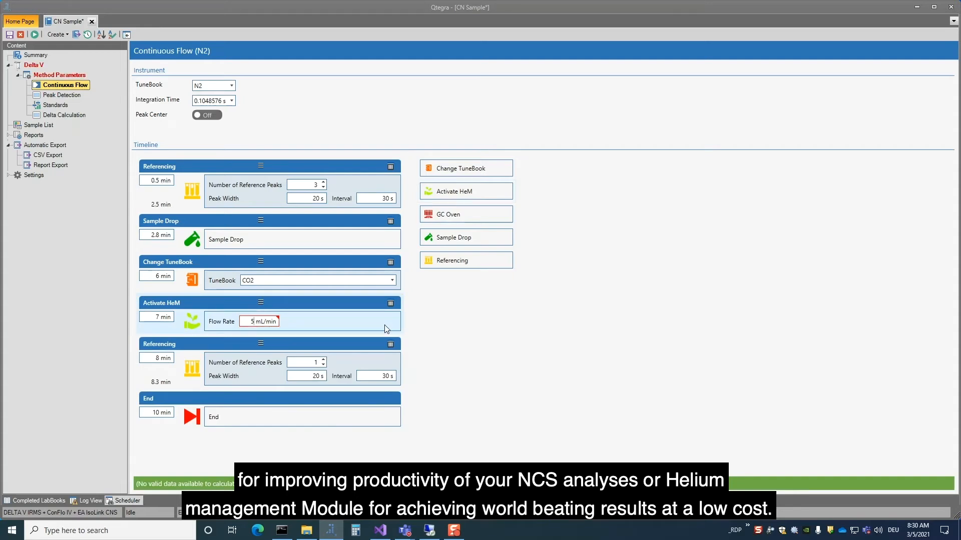
pyautogui.write('0')
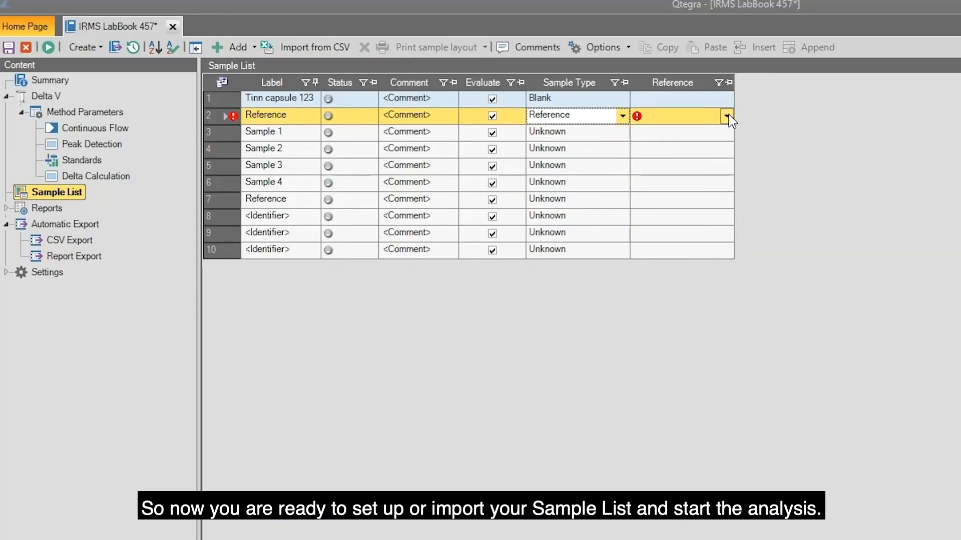
pyautogui.click(727, 115)
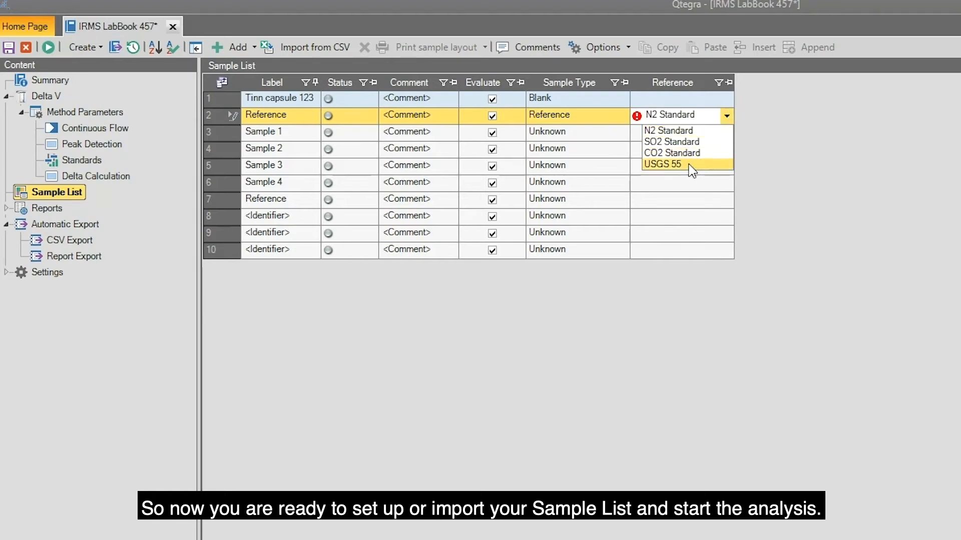
pyautogui.click(662, 164)
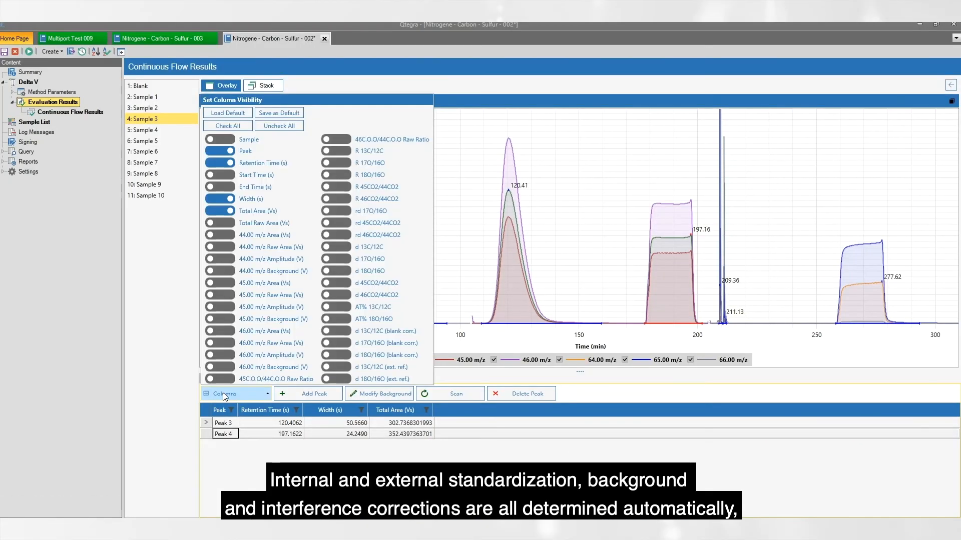
pyautogui.moveTo(334, 242)
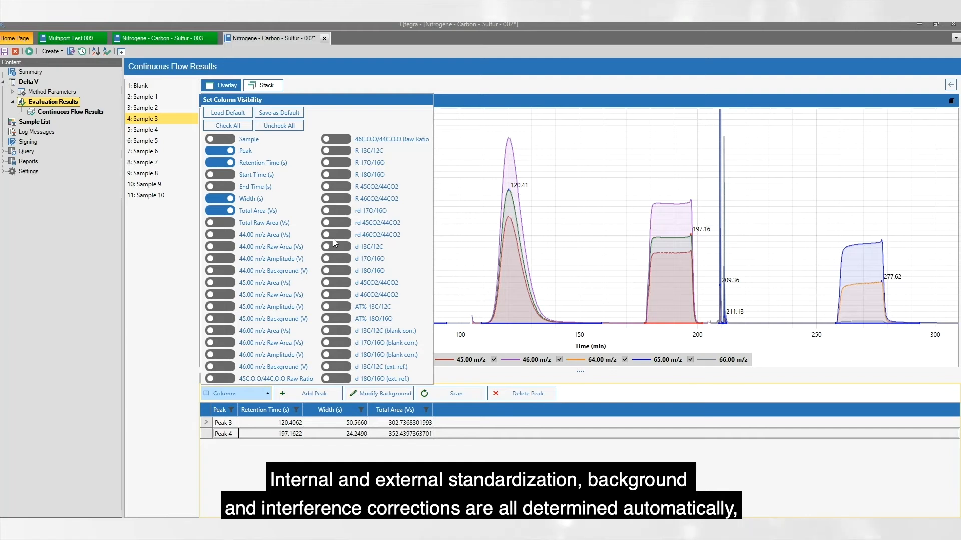
# Show the d 13C/12C and d 18O/16O columns in the peak results table
pyautogui.click(336, 247)
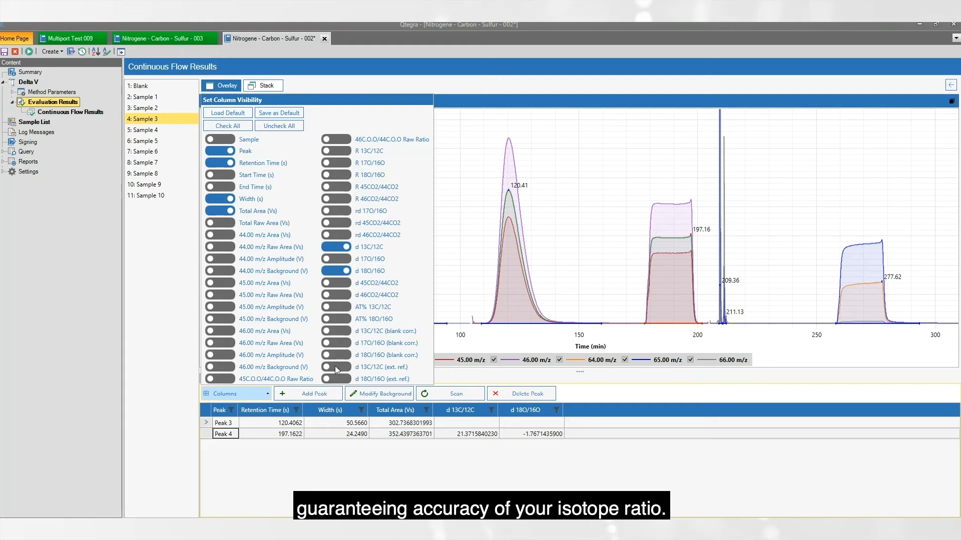
pyautogui.click(44, 171)
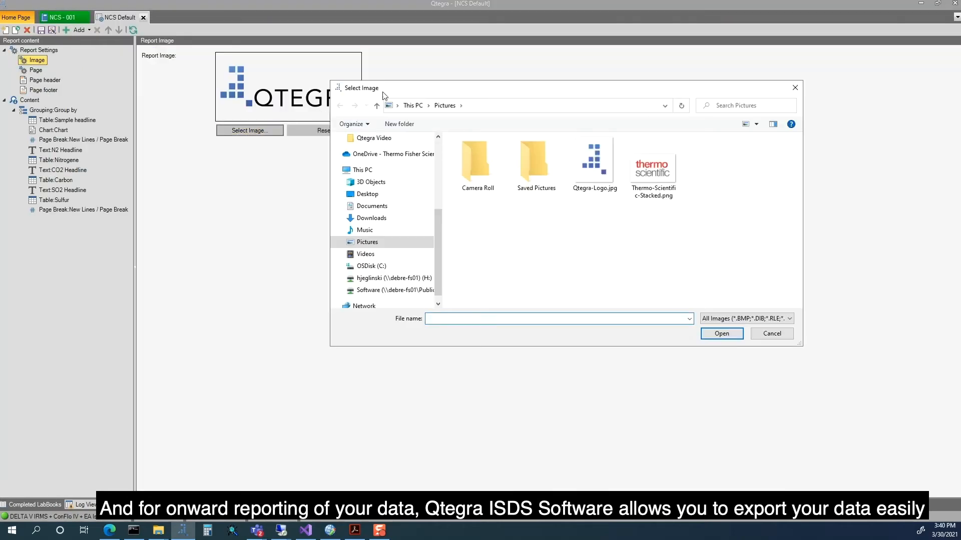
# Use Thermo-Scientific-Stacked.png as the report header image and preview the report
pyautogui.click(652, 166)
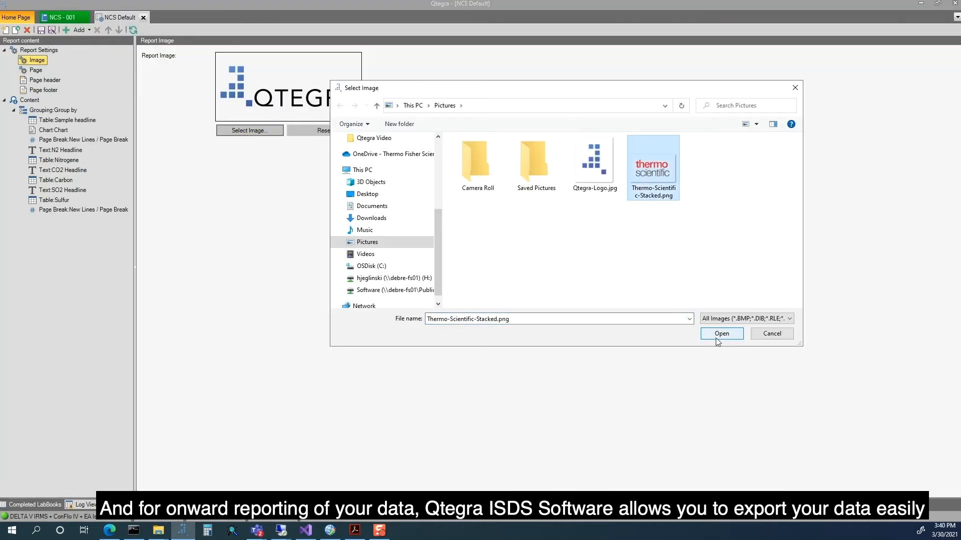
pyautogui.click(721, 333)
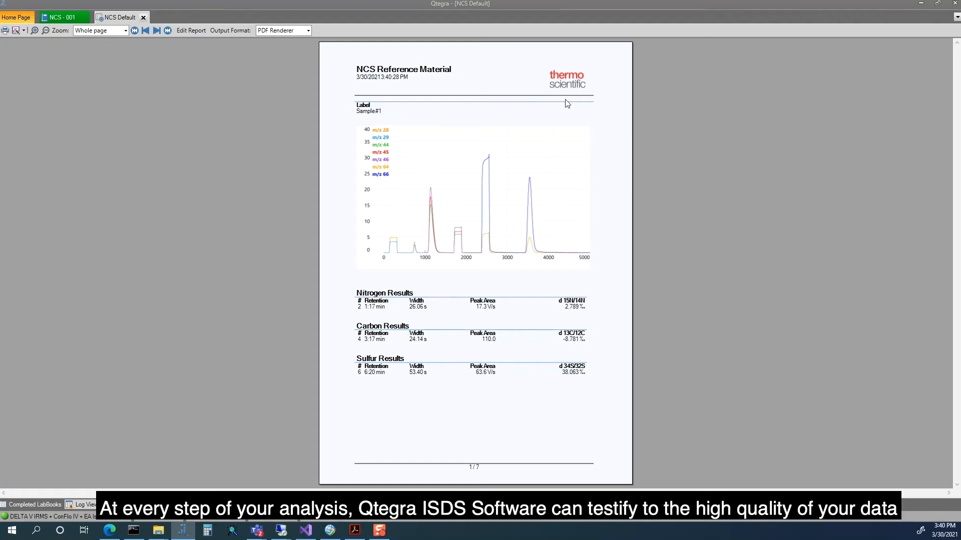
pyautogui.moveTo(550, 66)
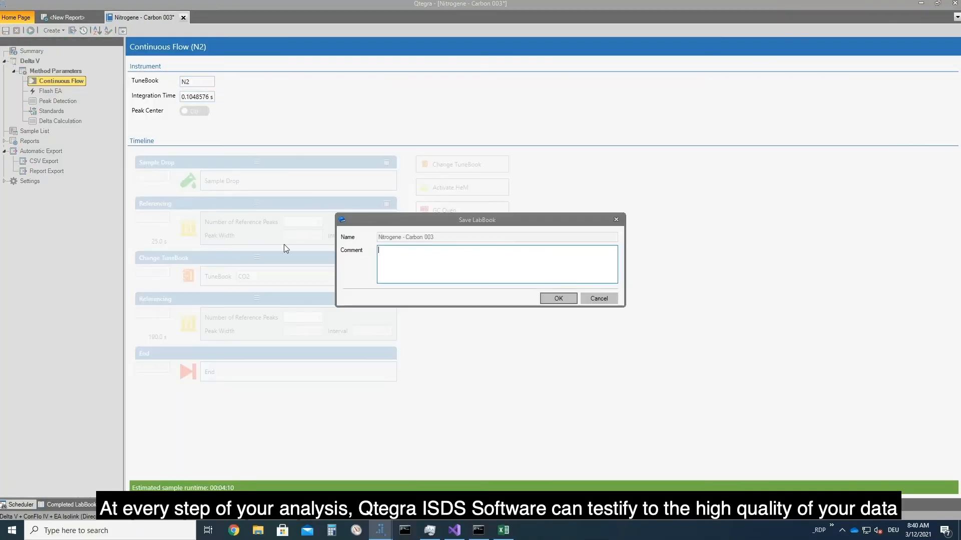
# Save the LabBook with comment 'Sample drop' and generate a History entries report
pyautogui.write('Sample drop time modified.')
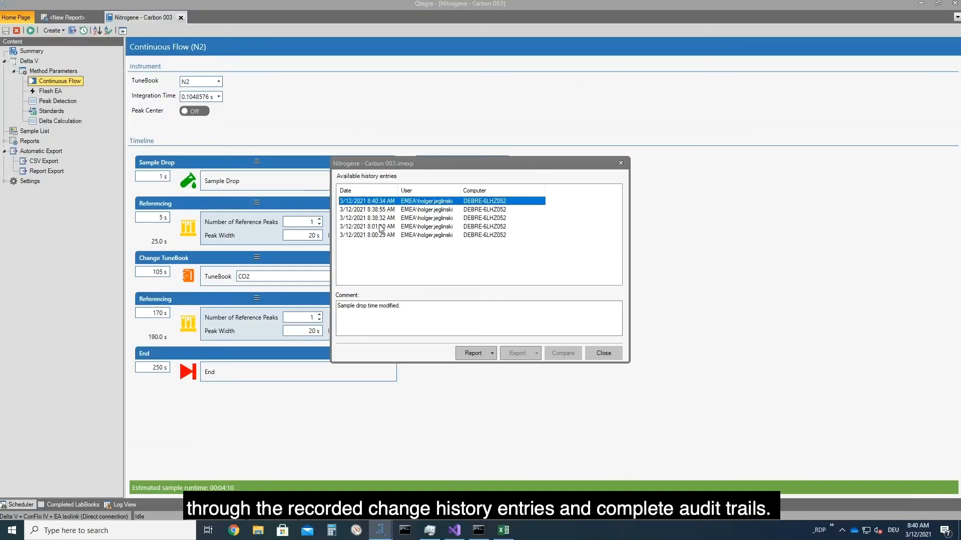
pyautogui.click(473, 394)
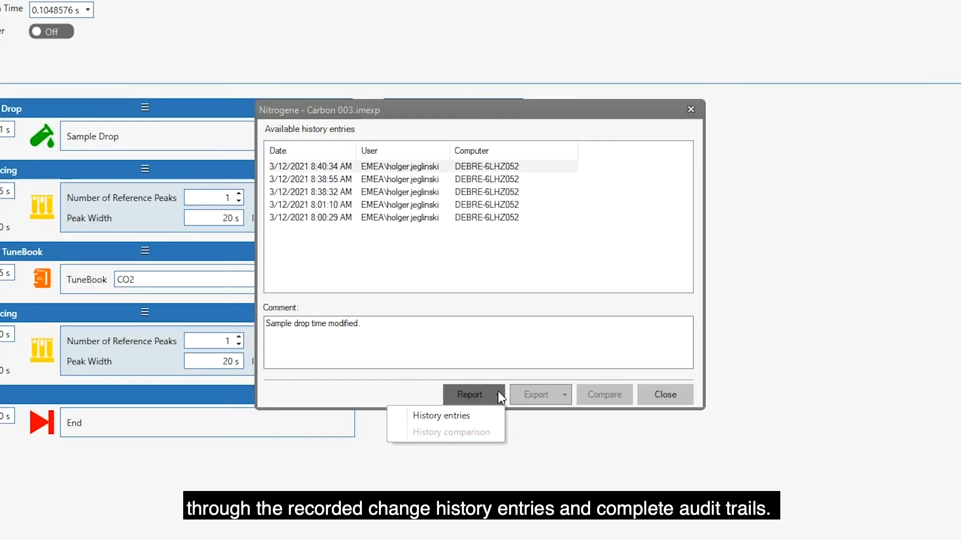
pyautogui.click(440, 416)
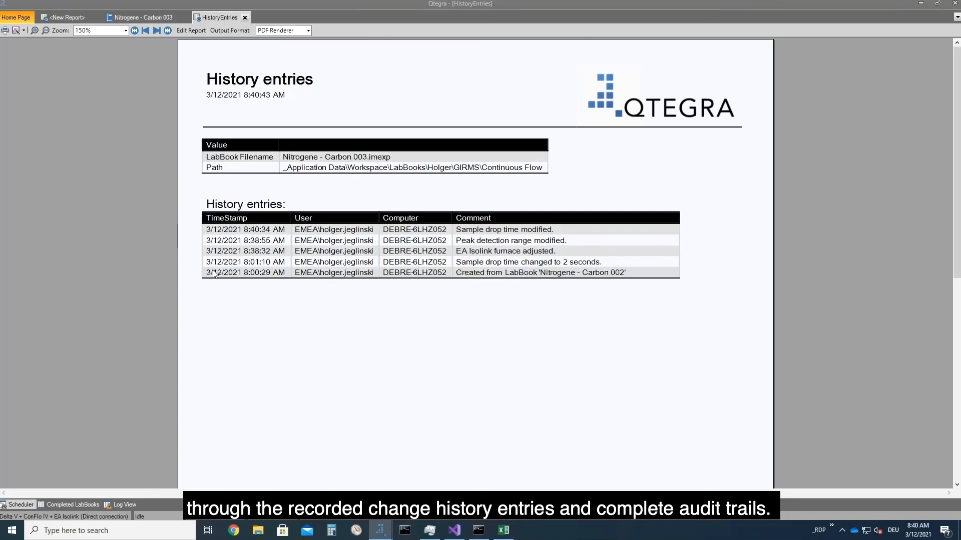